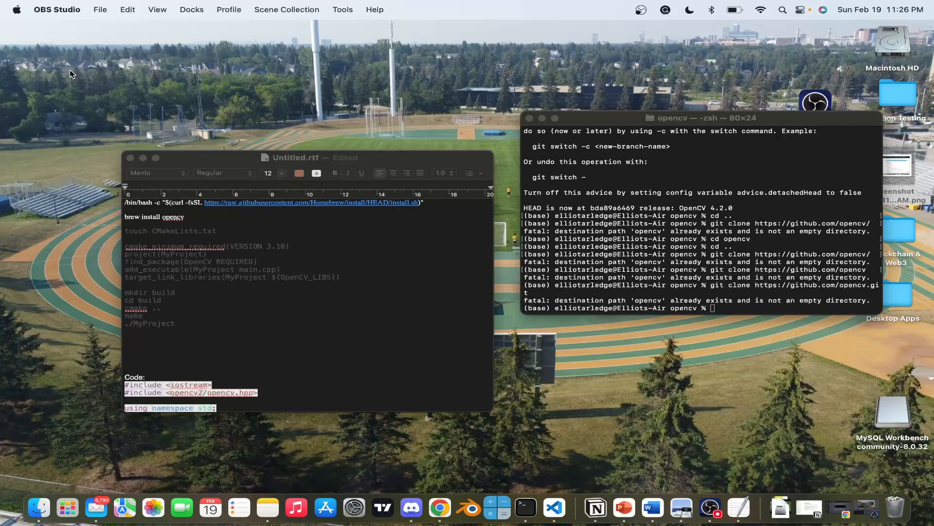
mouse_move(719, 312)
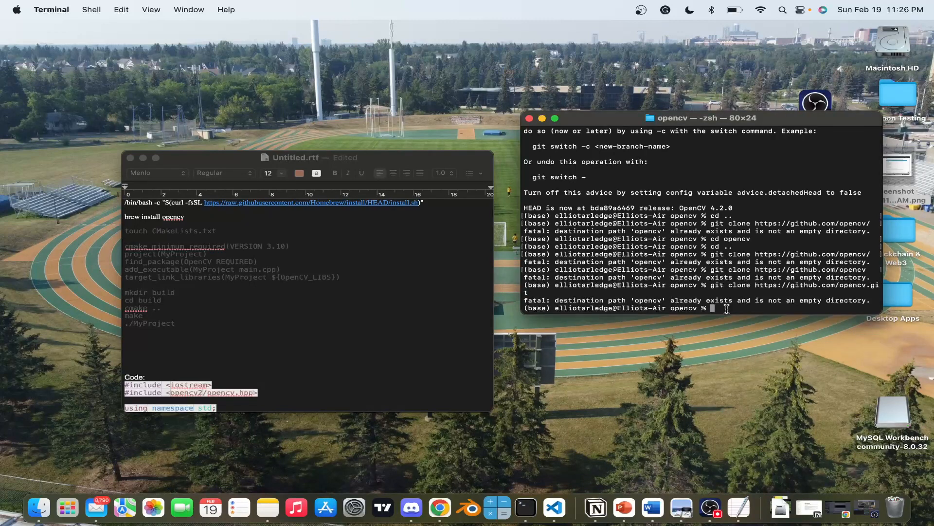
Step: Focus the Terminal prompt to paste the Homebrew /bin/bash curl install command
left_click(317, 239)
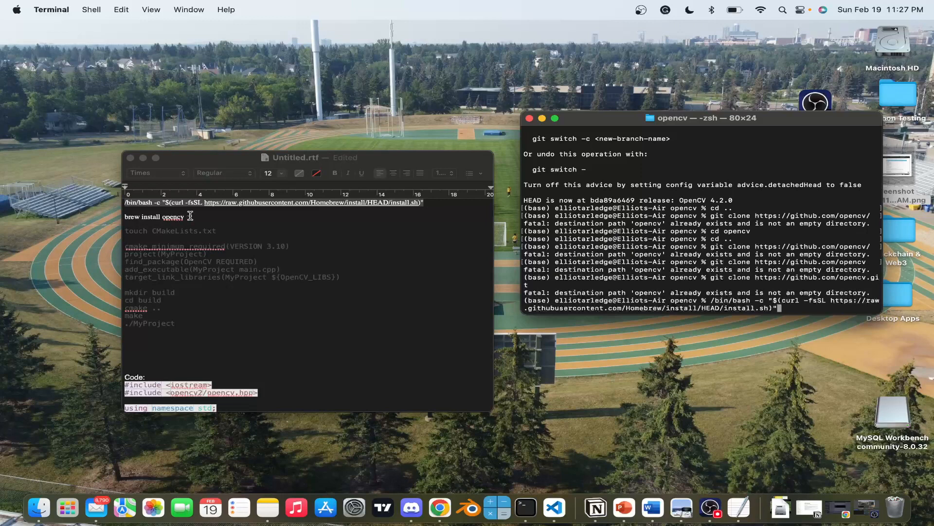
left_click(185, 217)
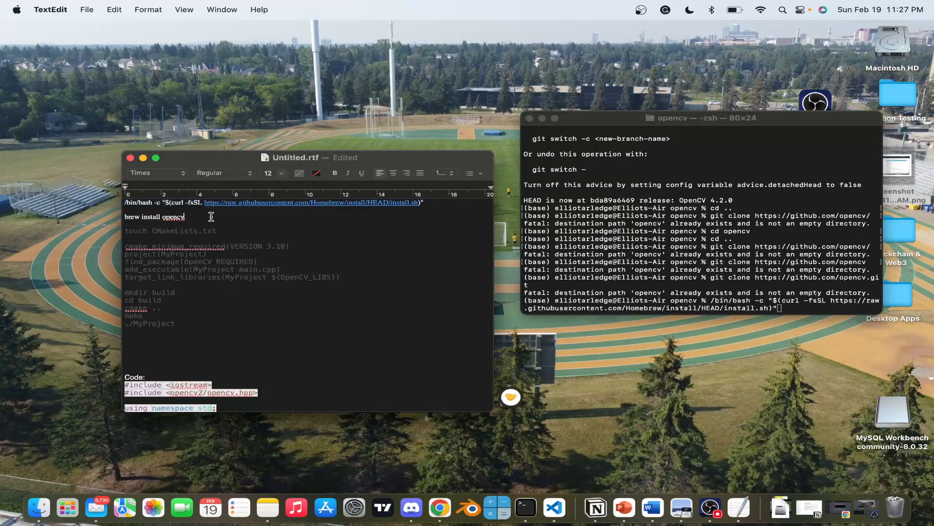
left_click_drag(143, 216, 185, 216)
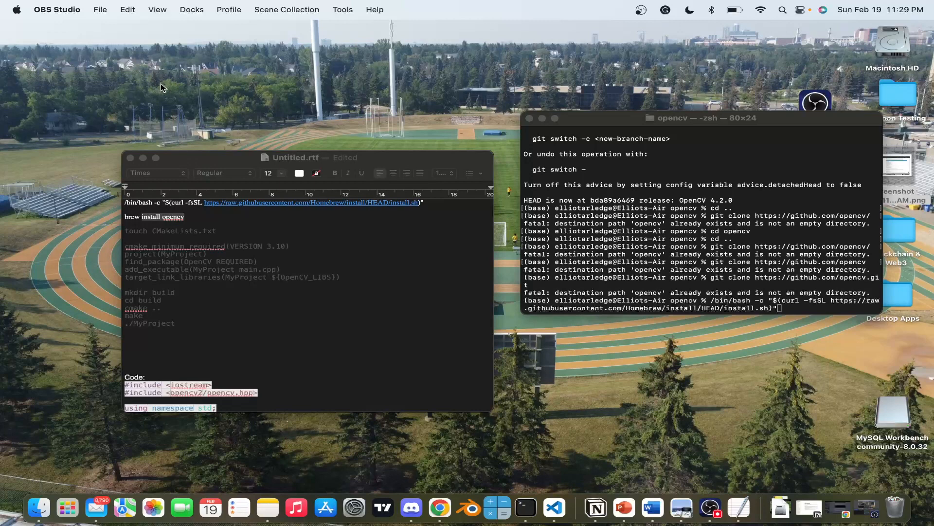
mouse_move(265, 105)
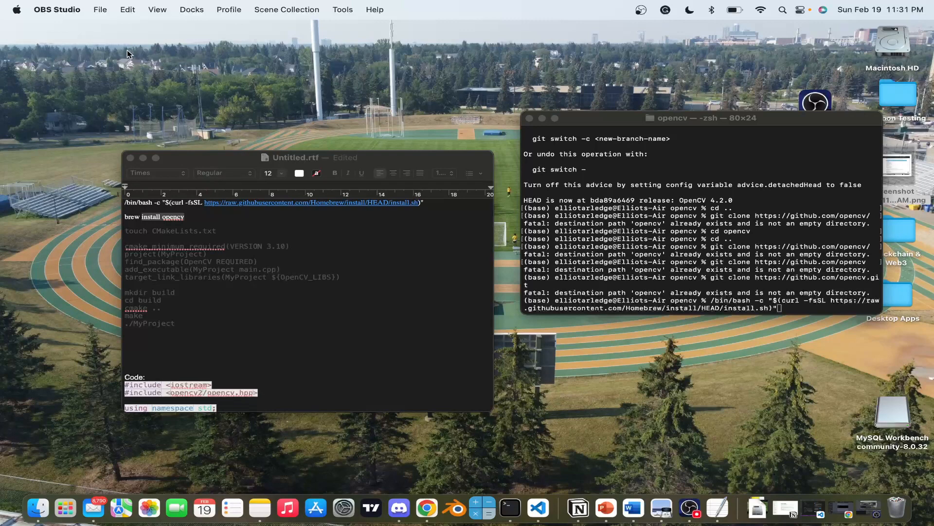
mouse_move(163, 206)
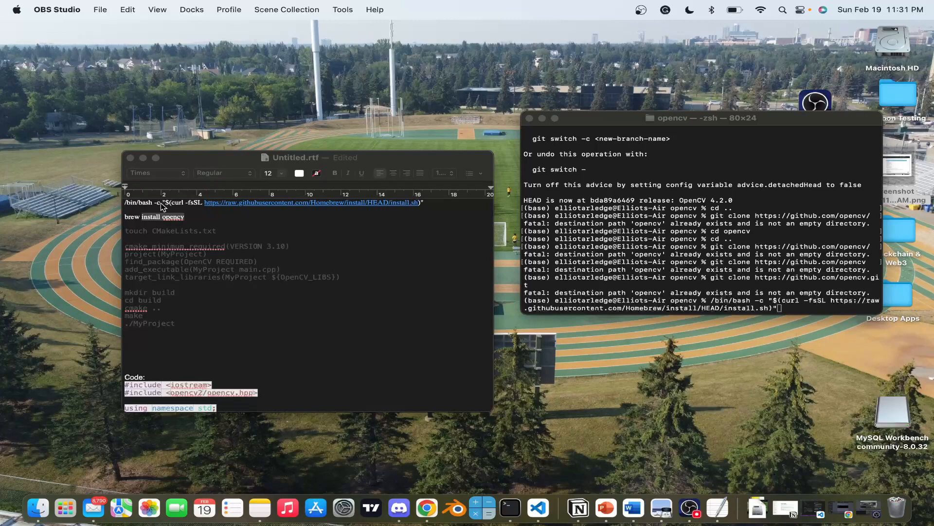
Step: In Finder, create a Desktop folder 'c++' and inside it a folder 'opencv-setup'
left_click(37, 507)
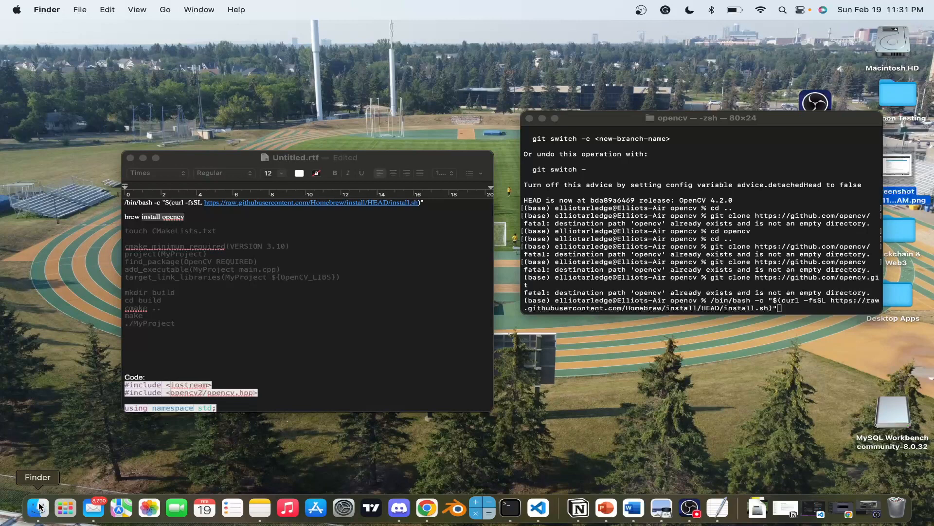
left_click(37, 507)
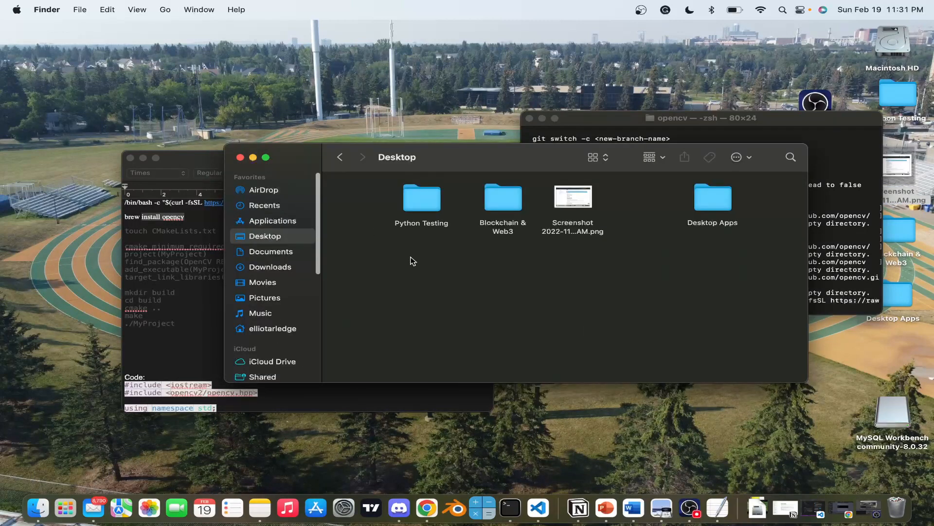
right_click(414, 261)
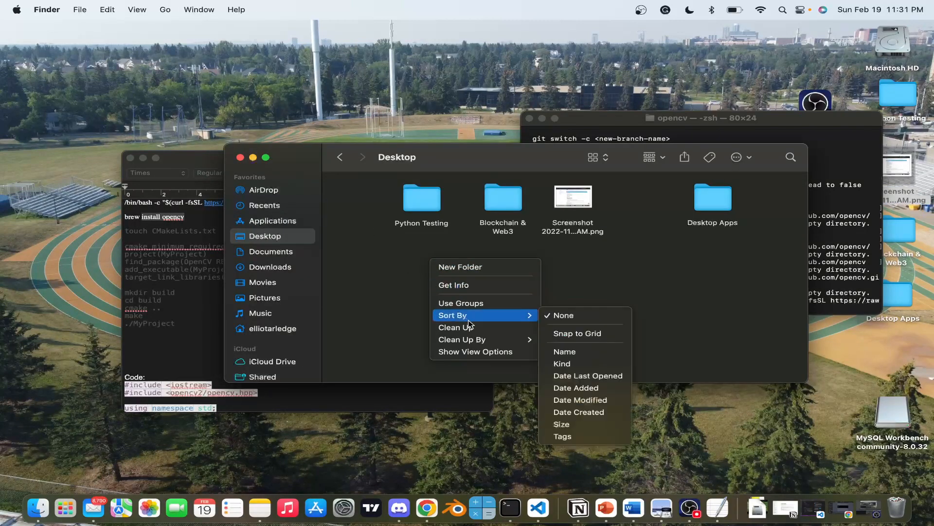
left_click(460, 267)
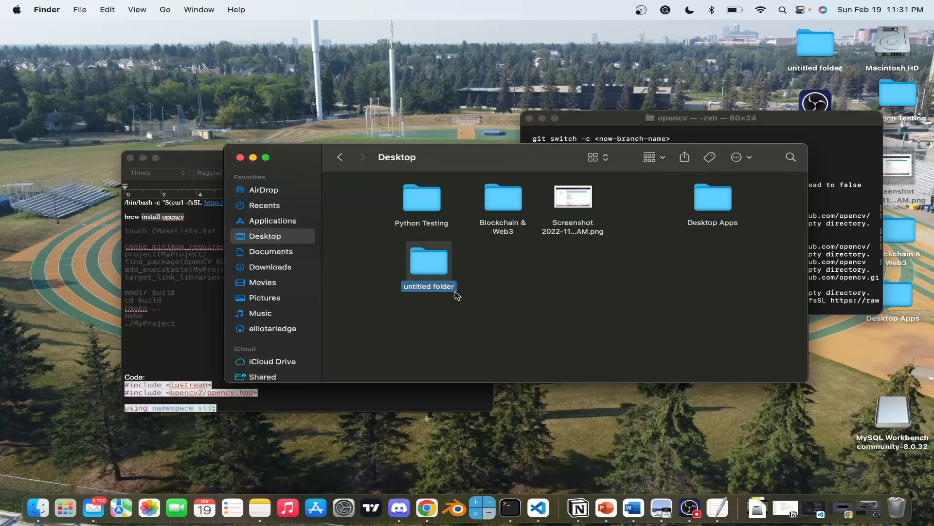
type("c++")
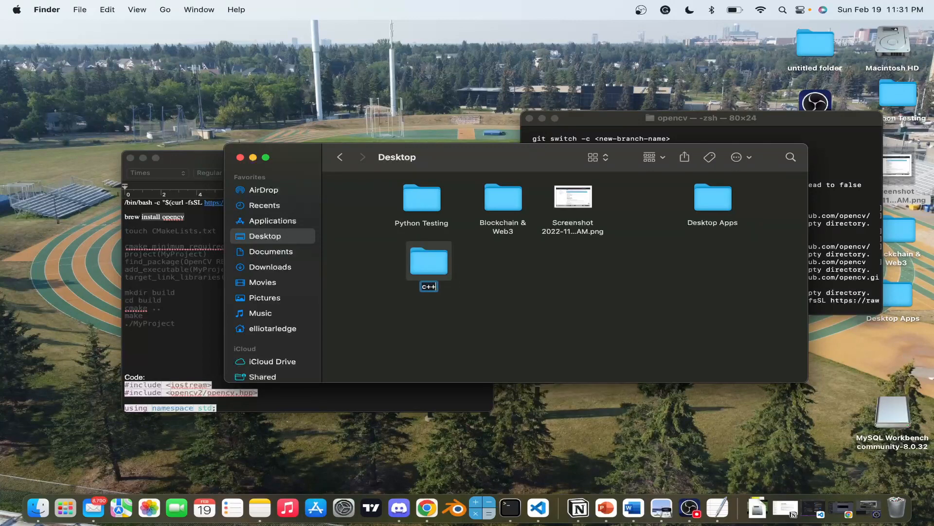
double_click(429, 260)
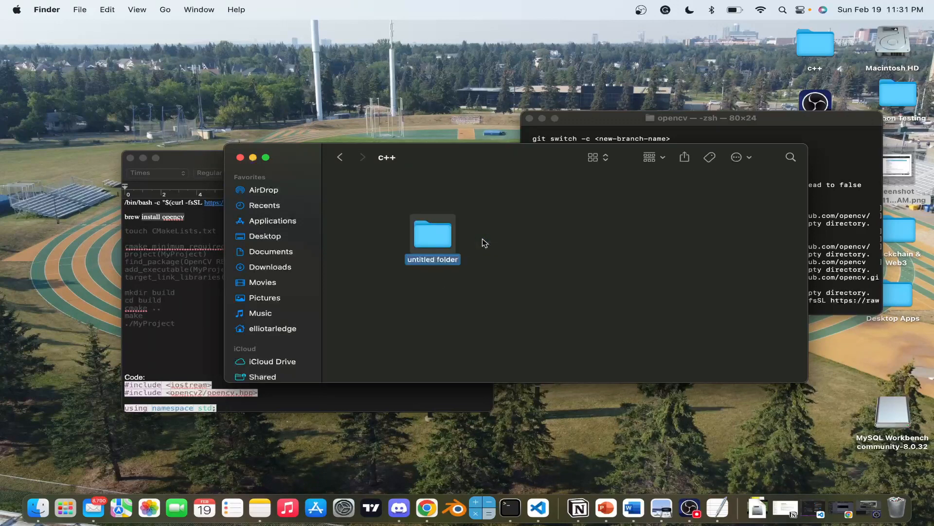
mouse_move(477, 245)
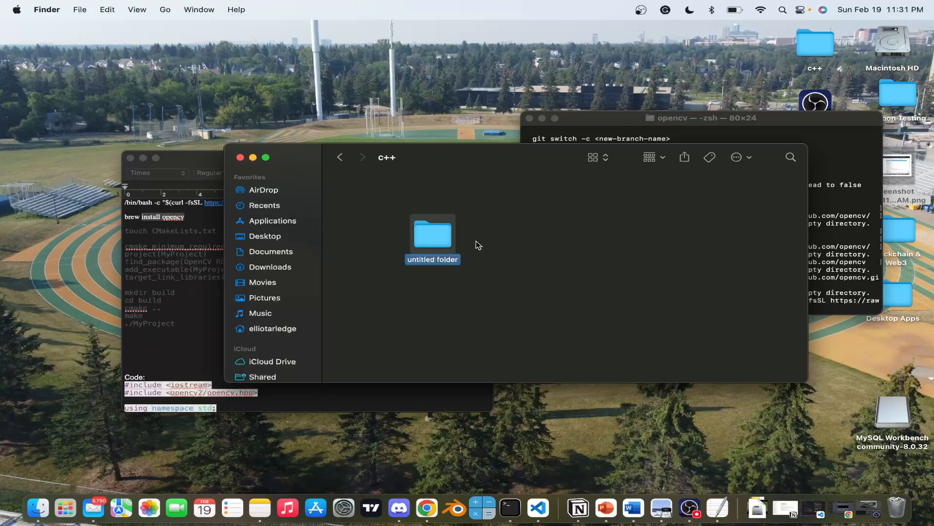
type("opencv-setup")
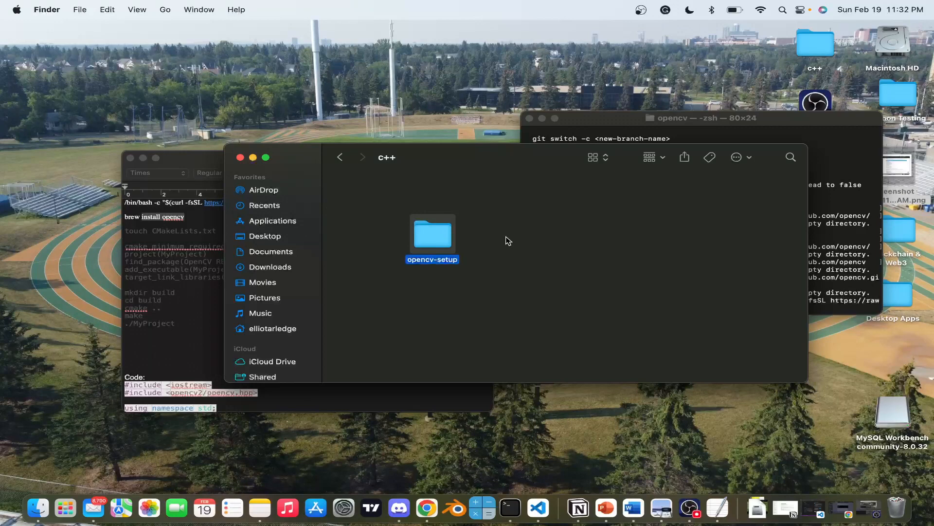
mouse_move(813, 517)
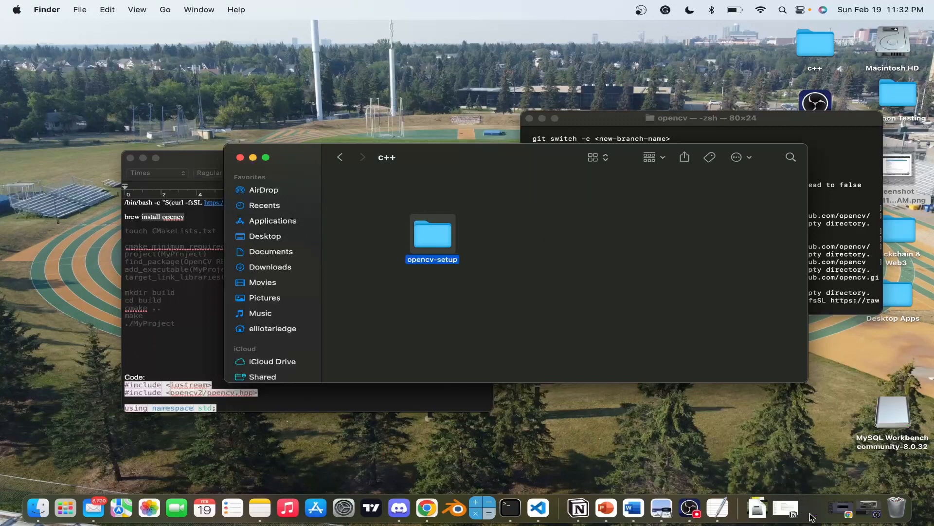
Step: Open opencv-setup in VS Code, trust its authors, and create tutorial.cpp
left_click(538, 507)
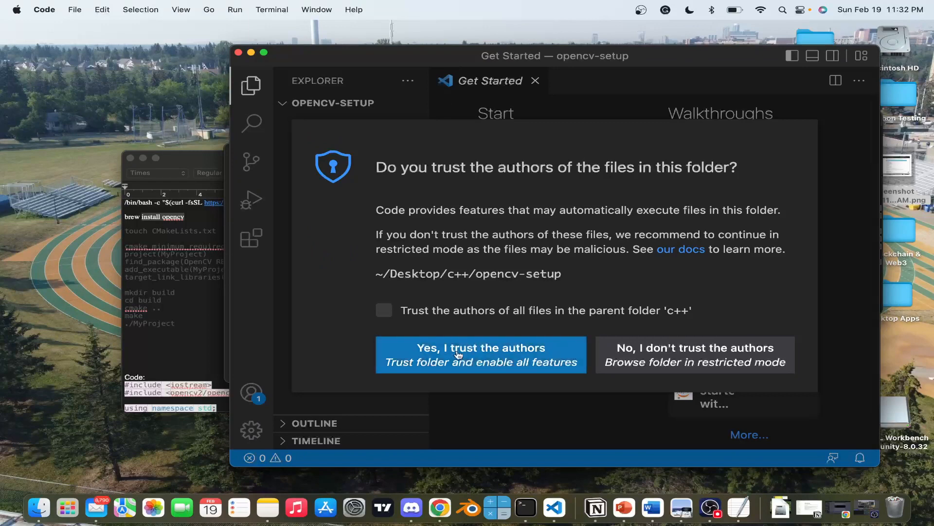
left_click(458, 355)
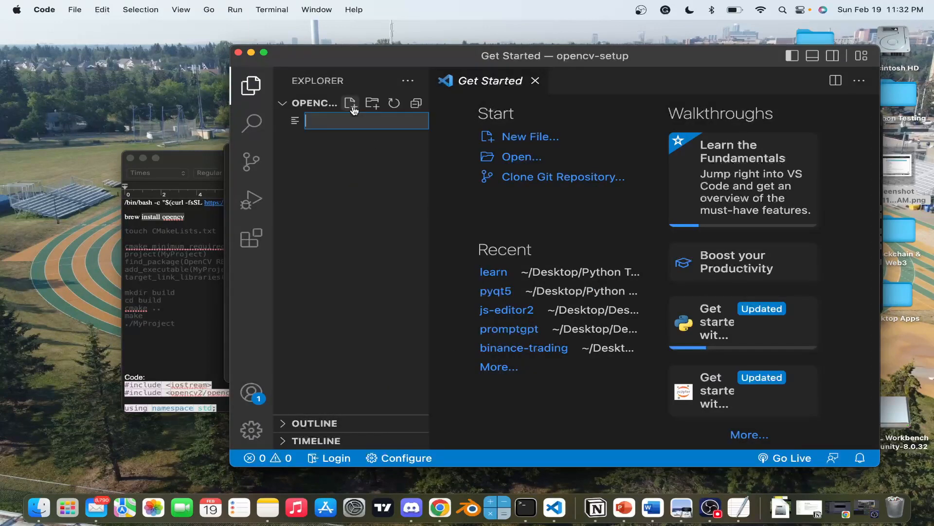
mouse_move(340, 150)
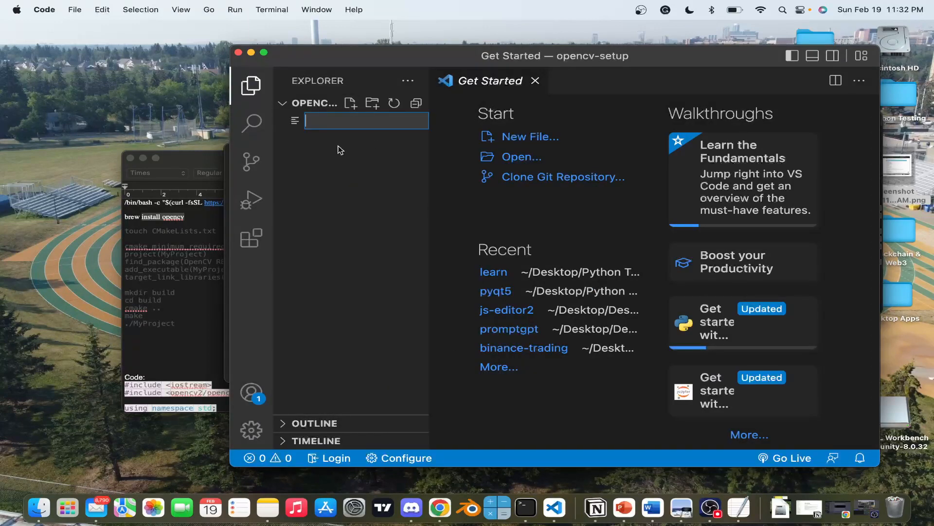
type("tutor")
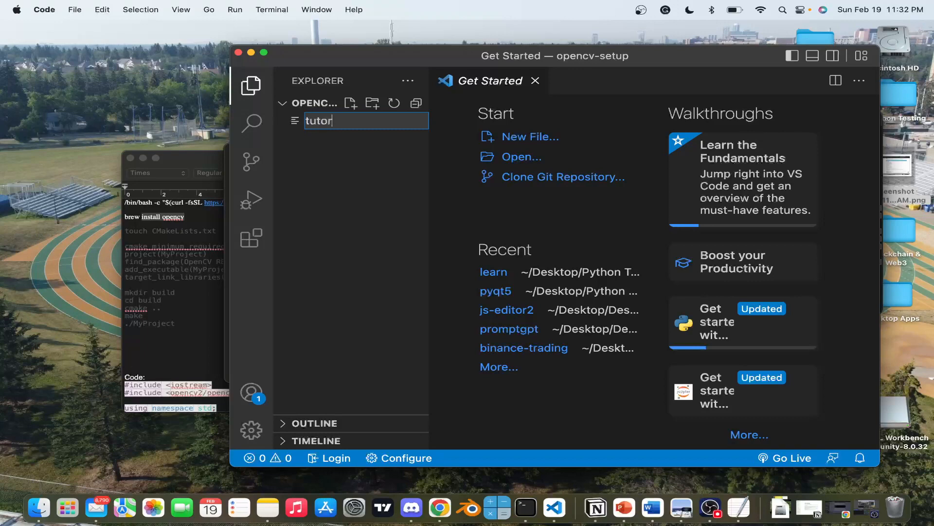
key("Enter")
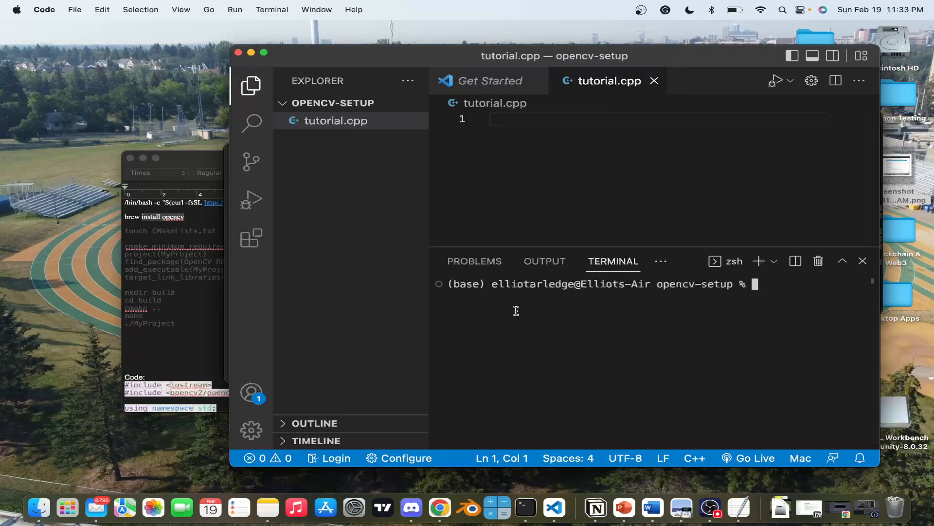
Step: Create CMakeLists.txt with touch in the terminal
type("touch")
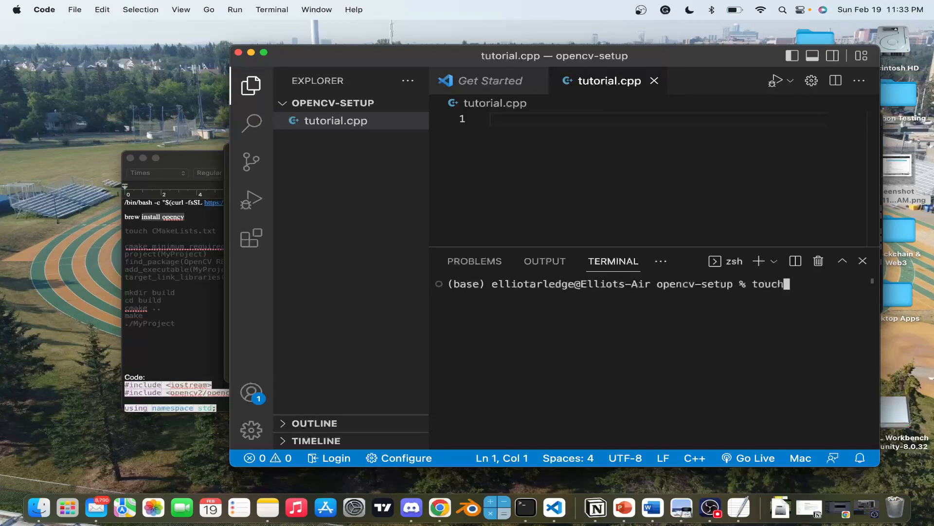
type("C")
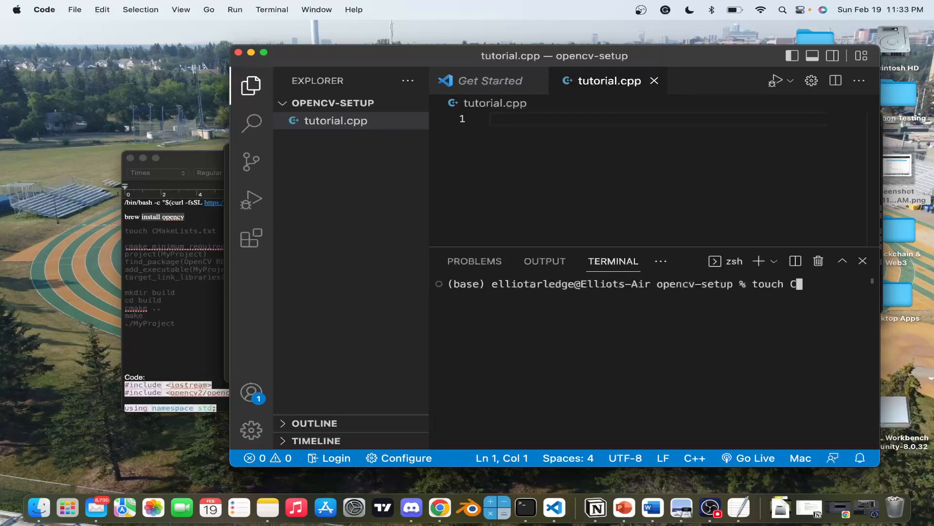
type("MA")
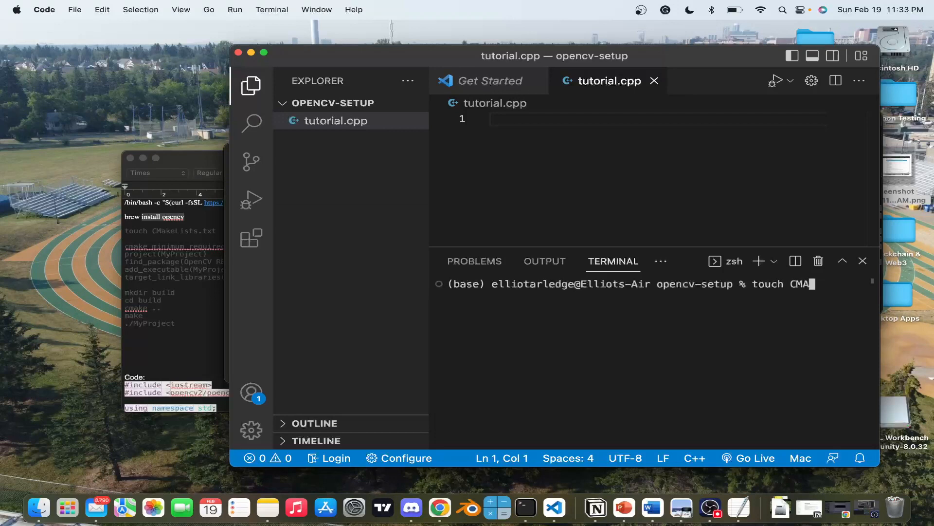
type("keL")
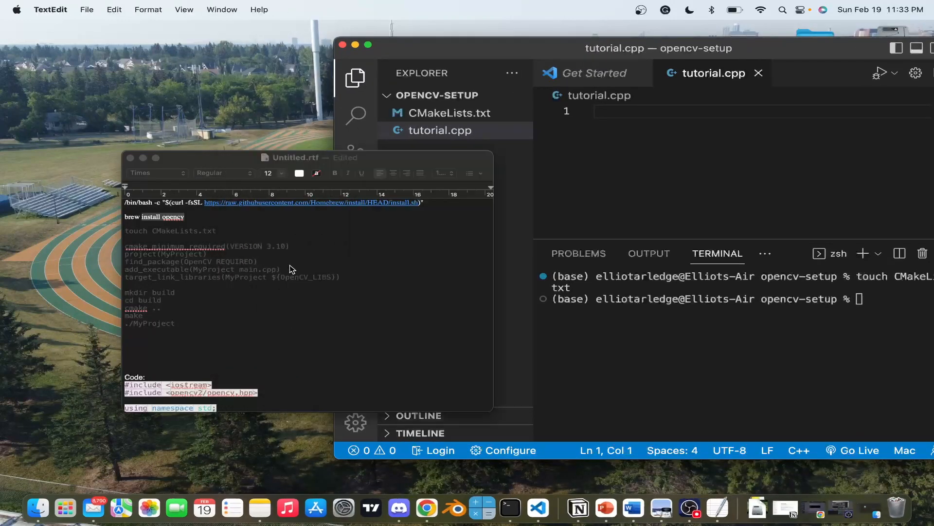
Step: Paste the five CMake lines into CMakeLists.txt, changing main.cpp to tutorial.cpp
left_click_drag(175, 261, 340, 276)
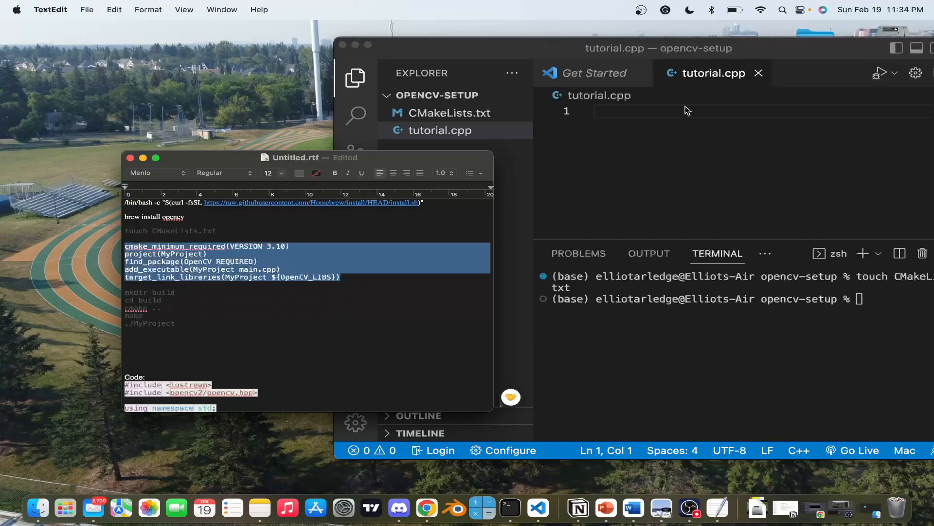
left_click(449, 113)
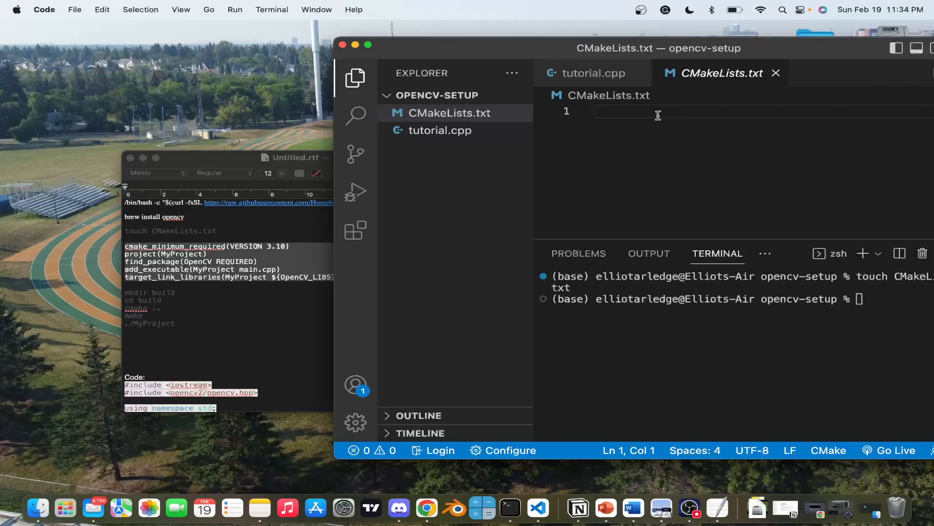
type("cmake_minimum_required(VERSION 3.10)")
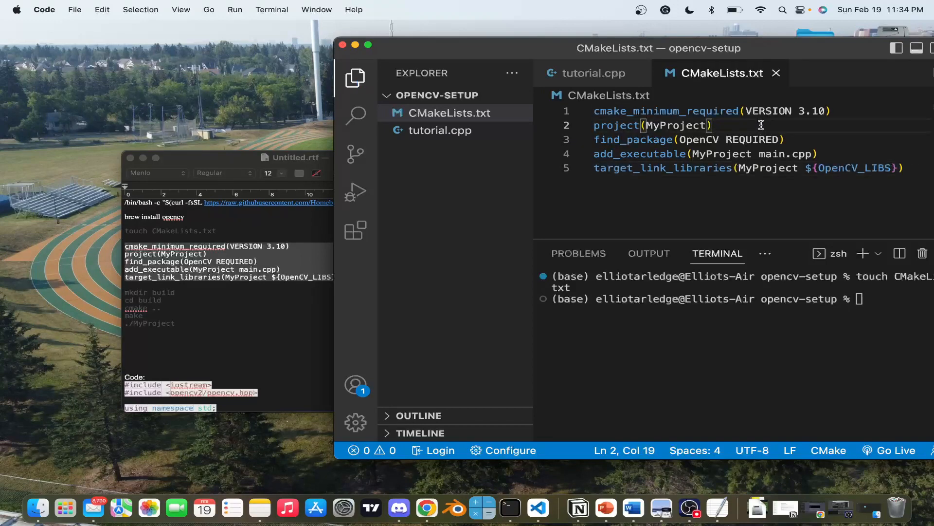
mouse_move(660, 154)
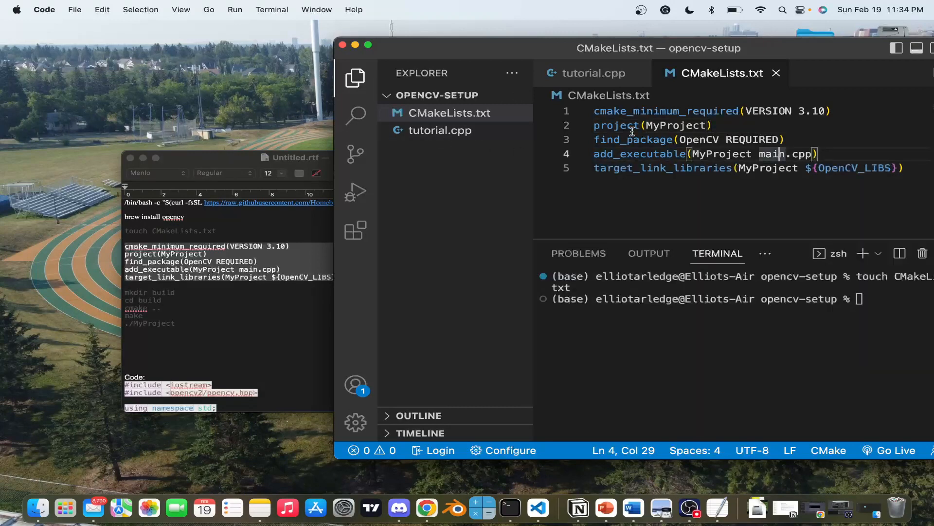
key("Backspace")
type("tutor")
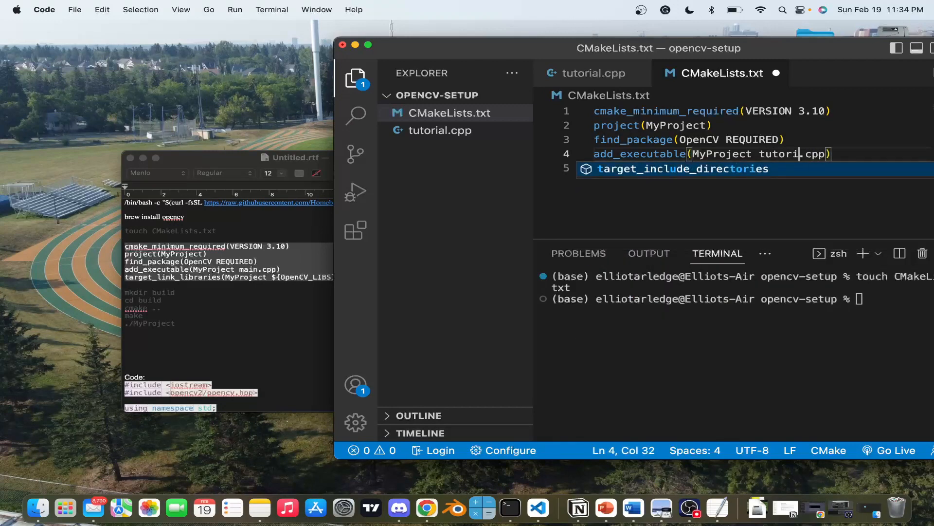
mouse_move(658, 111)
type("al")
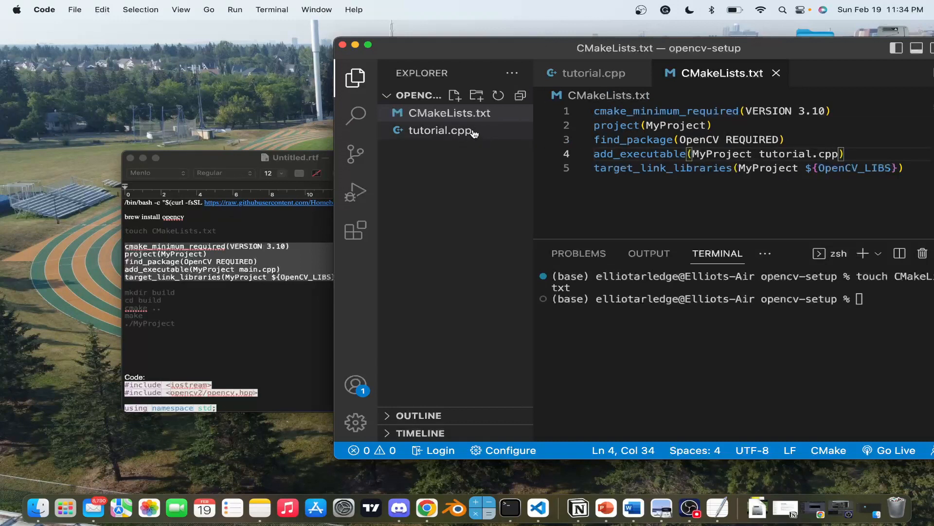
left_click(460, 113)
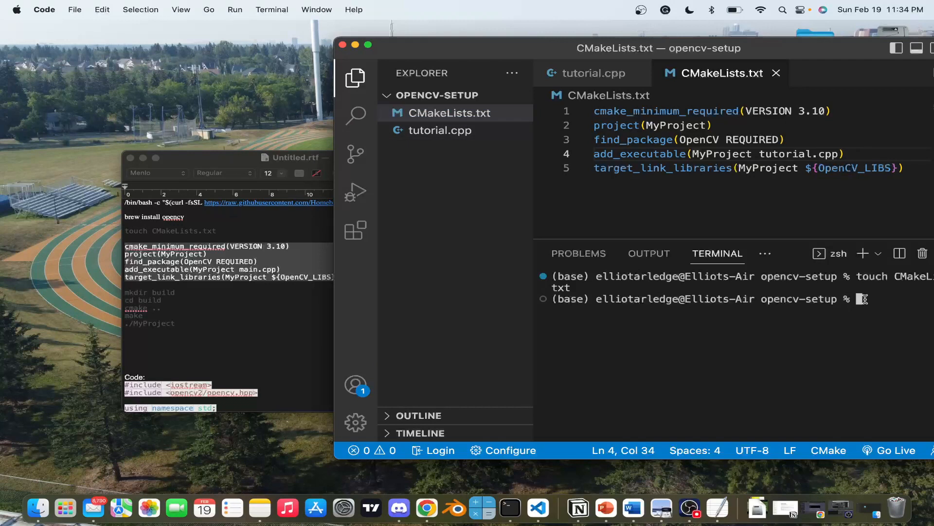
Step: Create and enter a build folder, run cmake .. and make, which fails on undefined _main
type("mkdir build")
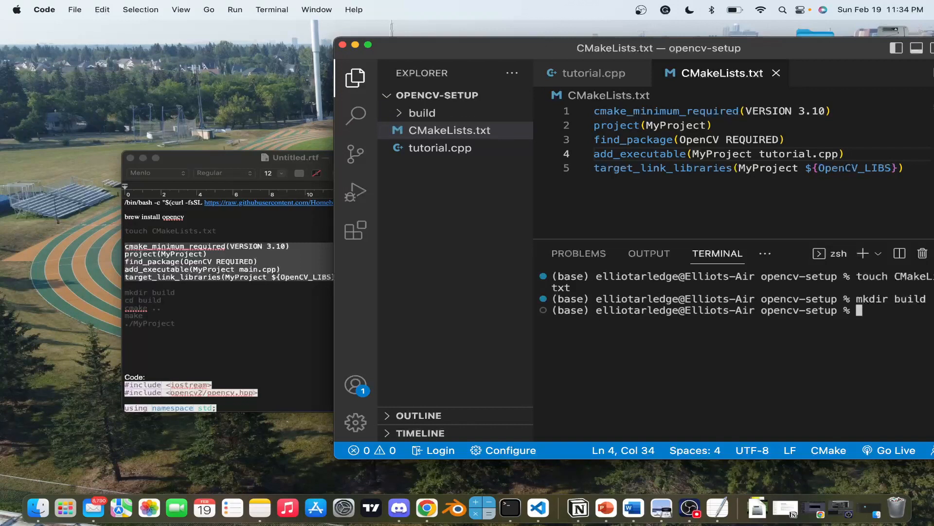
type("cd build")
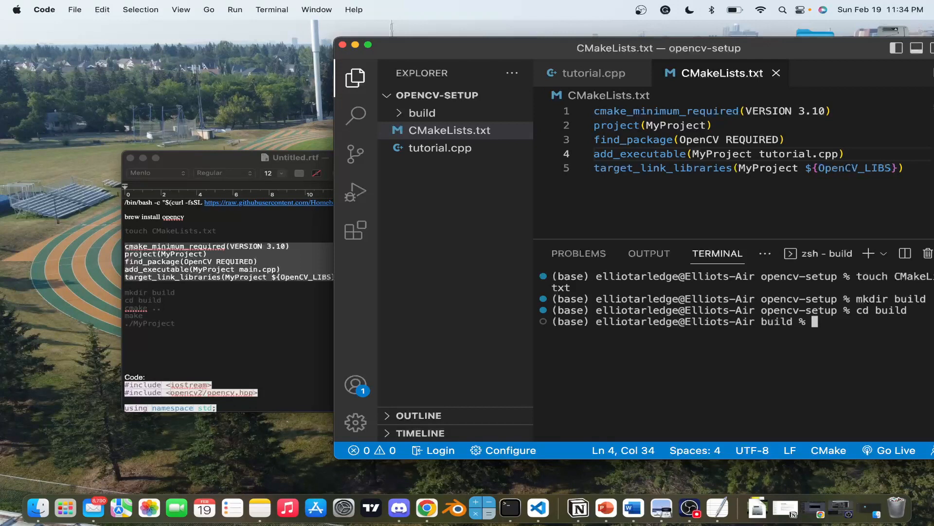
type("cmake")
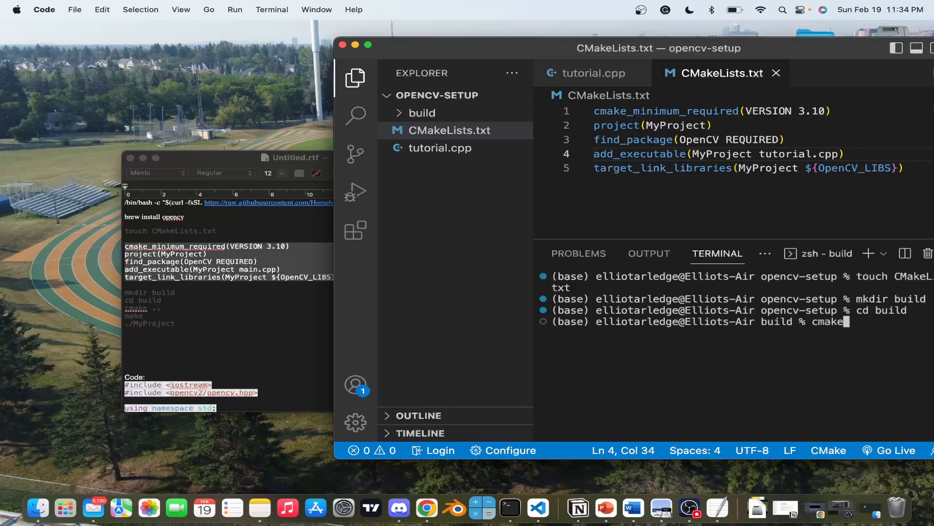
type("..")
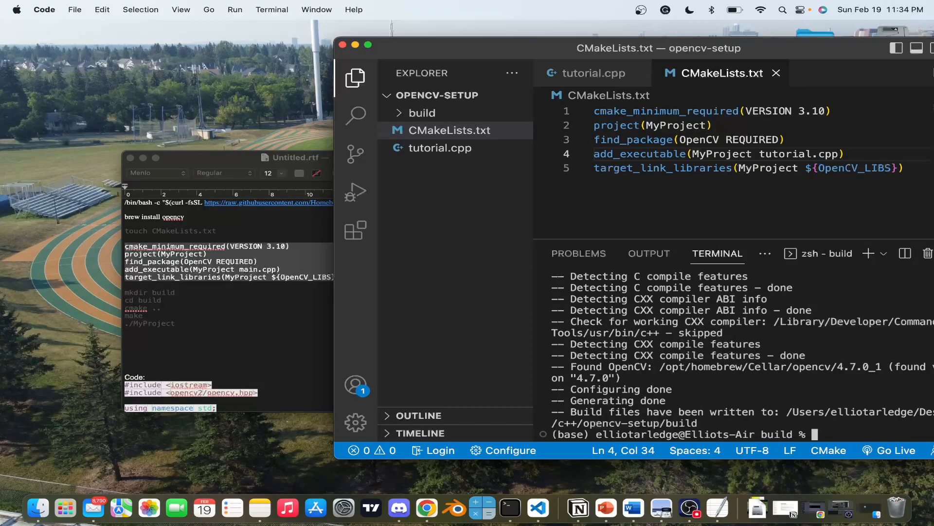
type("make")
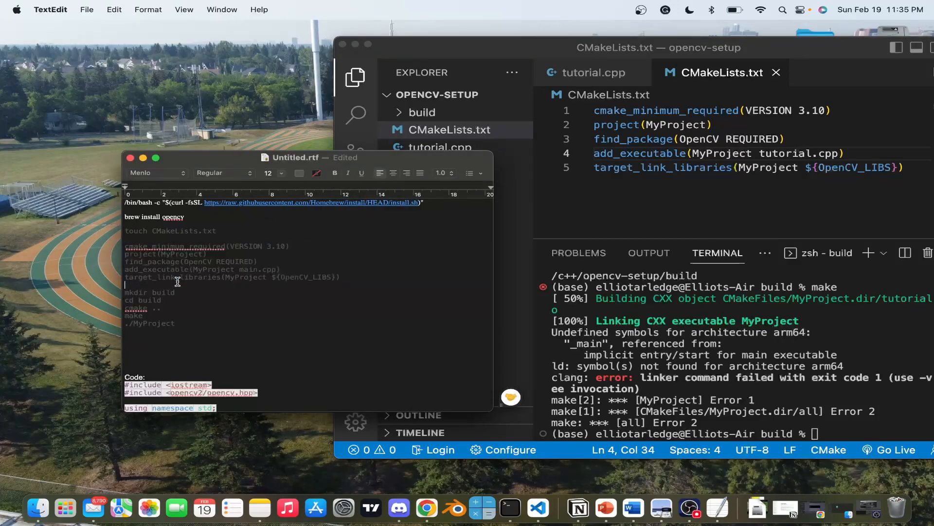
Step: Scroll the TextEdit notes down to the C++ OpenCV video-playback code
scroll("down", 3)
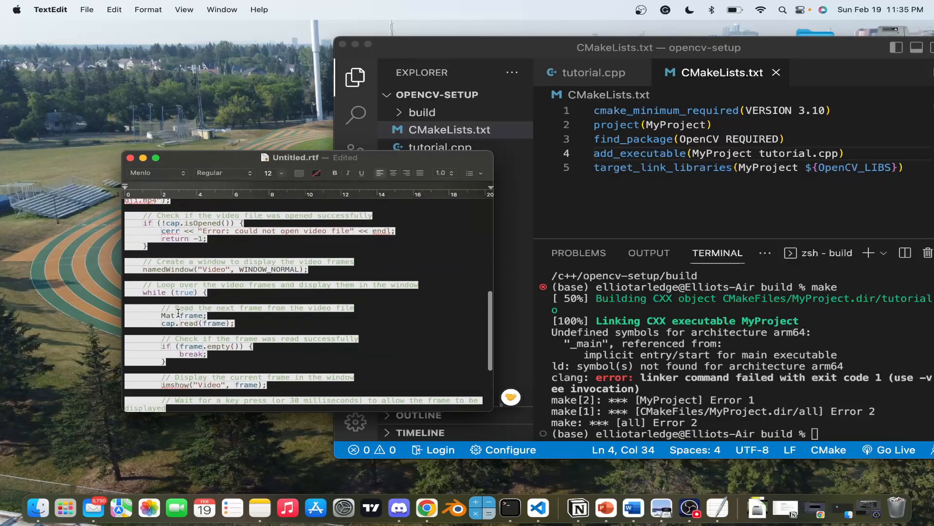
scroll("down", 3)
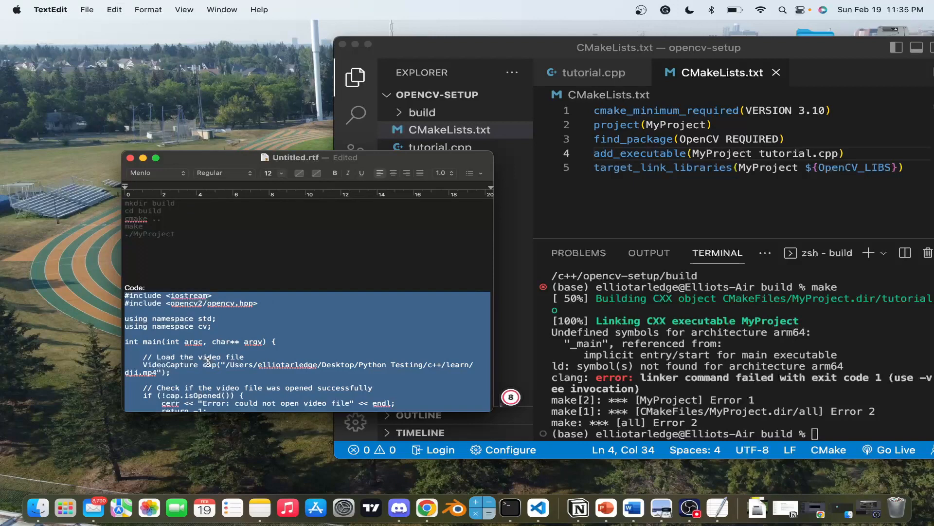
mouse_move(306, 352)
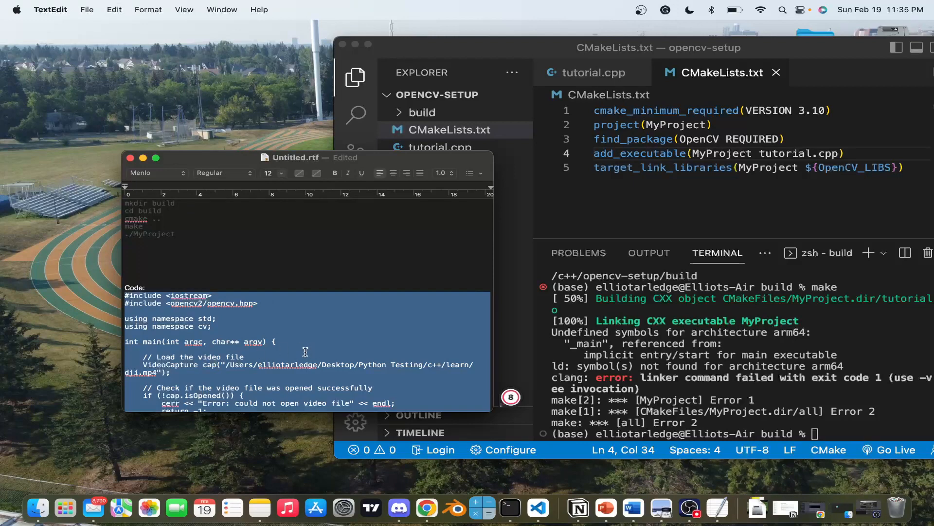
mouse_move(293, 145)
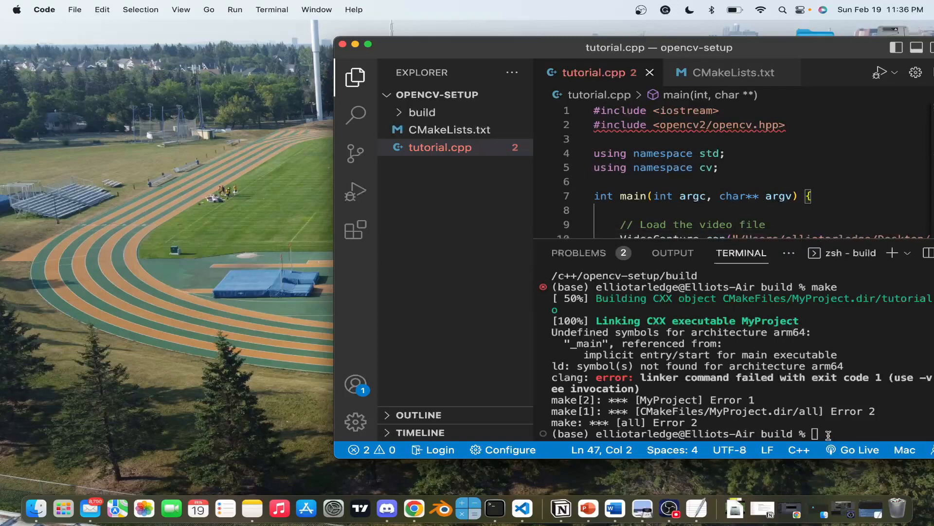
Step: Rebuild with make, run ./MyProject to play the drone video, then close its window
type("make")
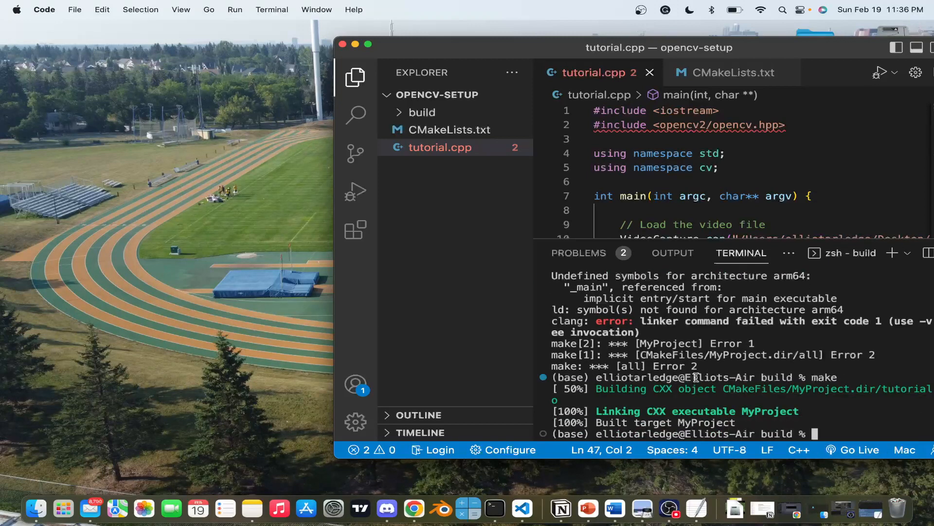
type("./")
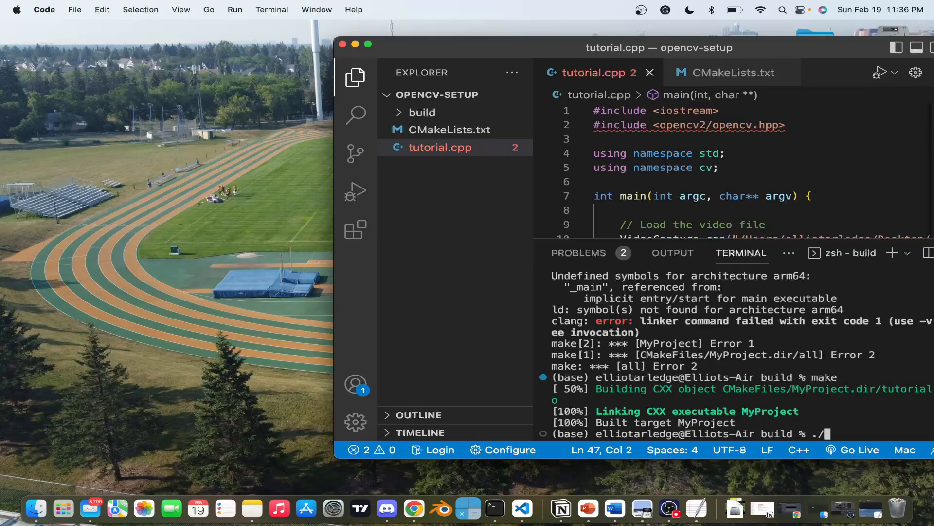
type("Myp")
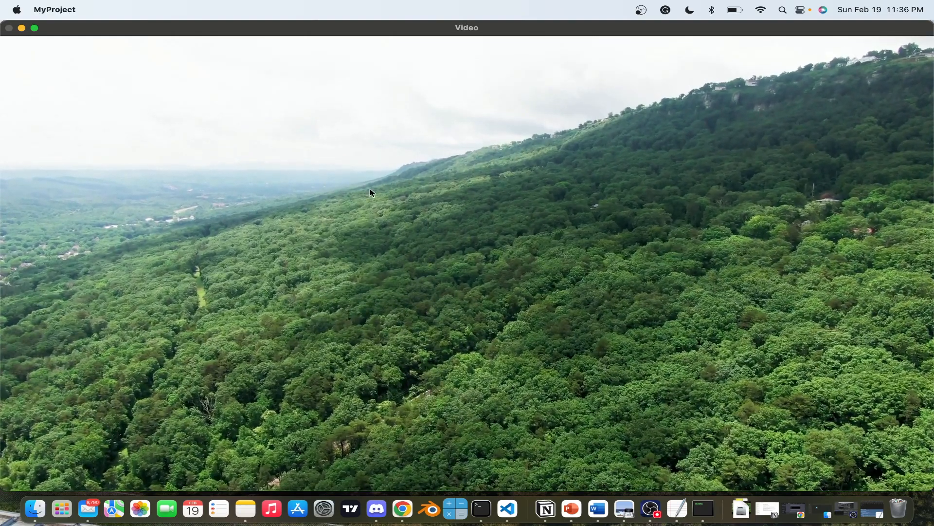
left_click(508, 509)
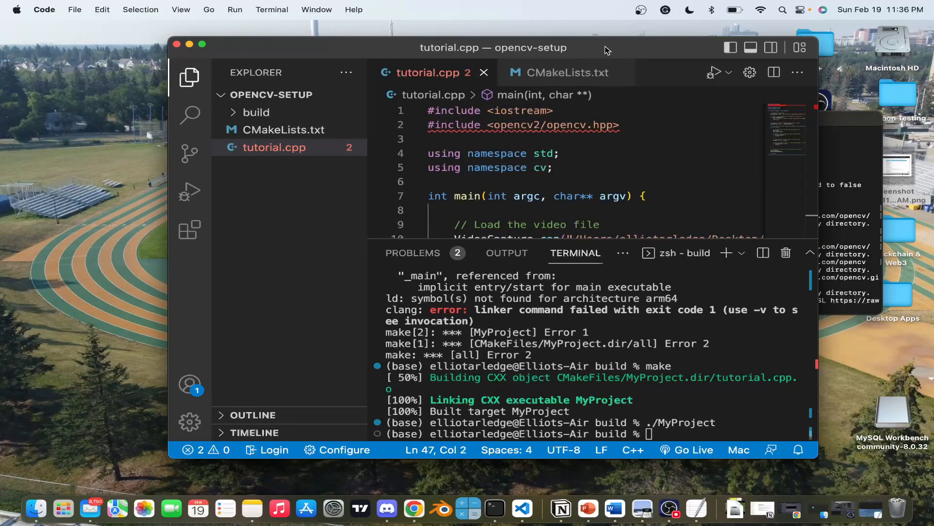
mouse_move(706, 141)
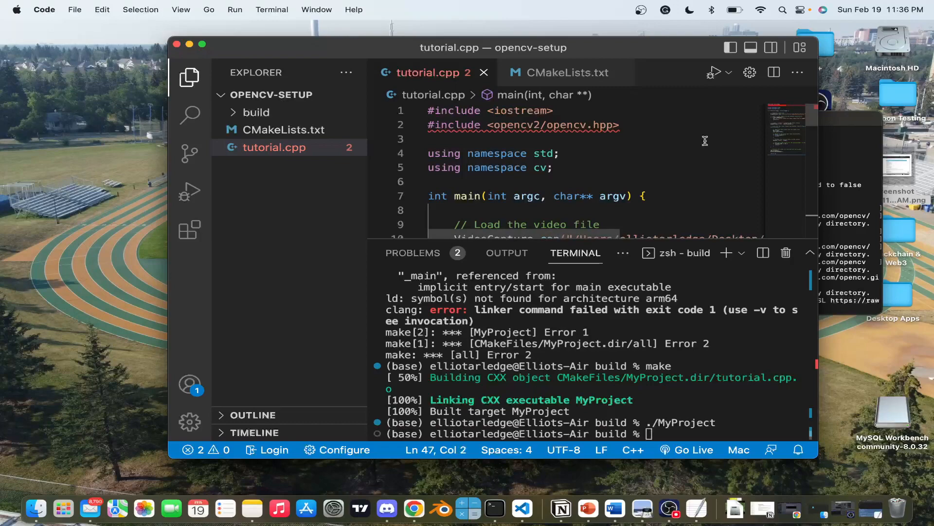